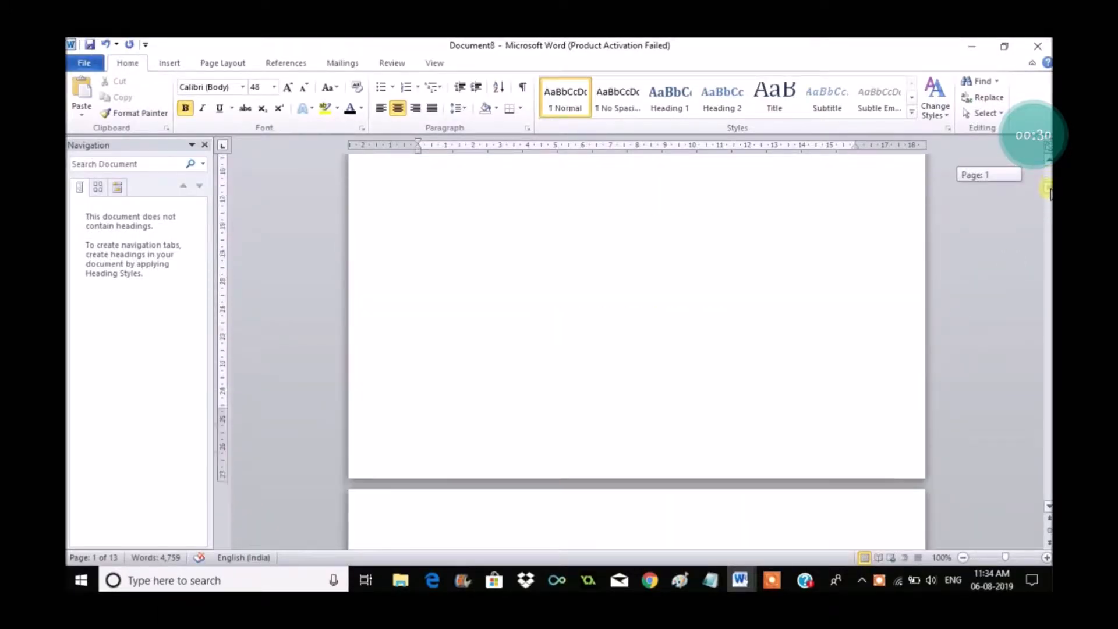
# - Place the insertion point at the top of page 4, just above its first paragraph
pyautogui.scroll(-3)
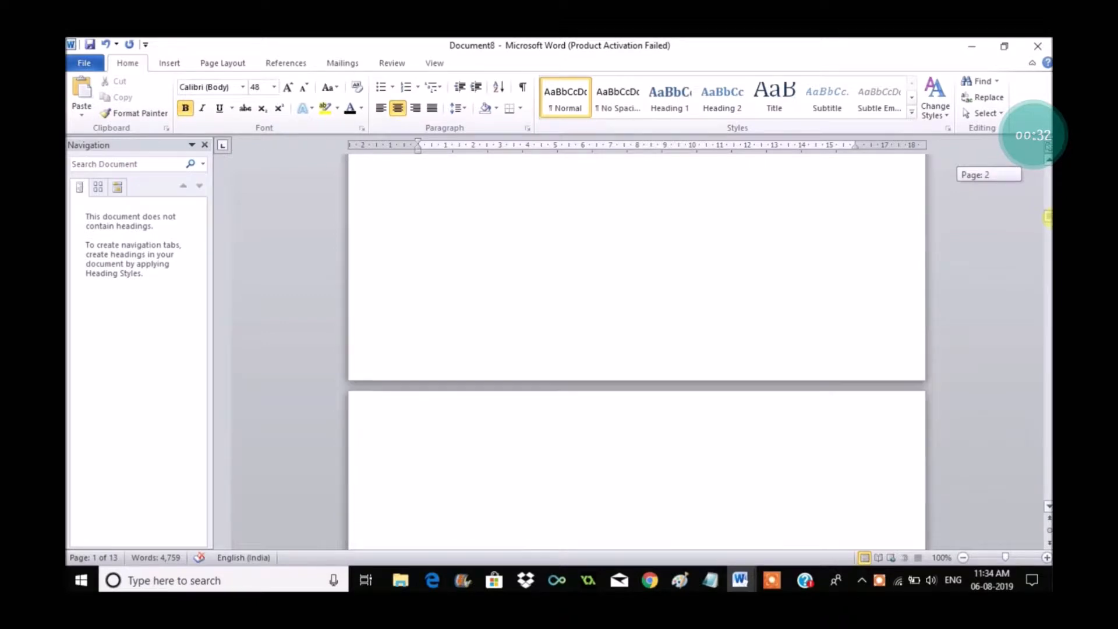
pyautogui.scroll(-3)
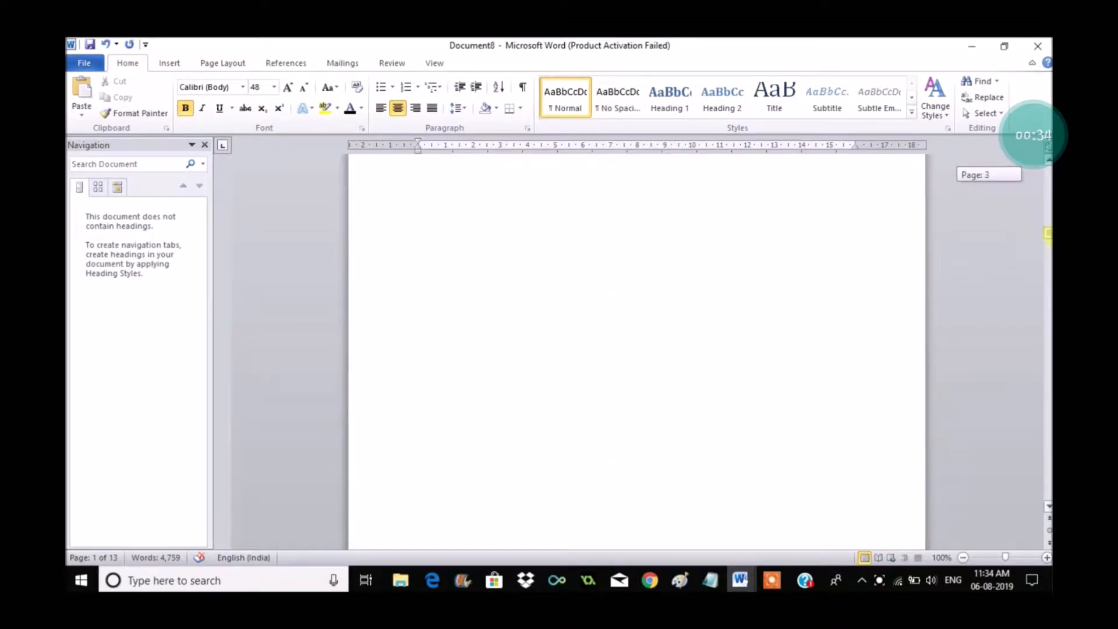
pyautogui.scroll(-3)
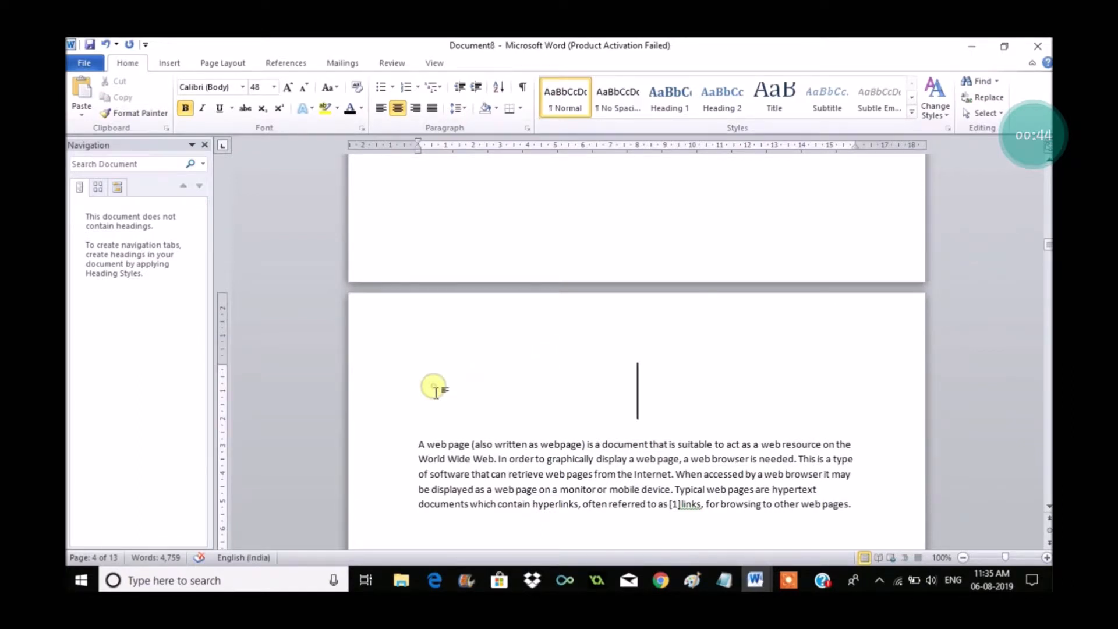
pyautogui.click(97, 186)
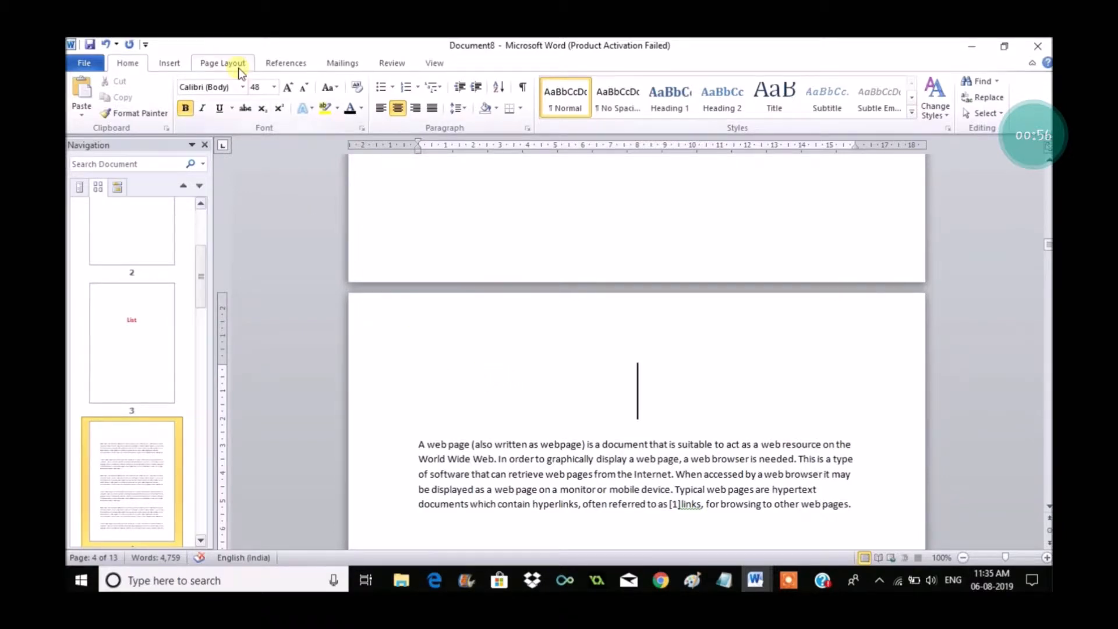
# - Insert a Next Page section break before page 4's text from the Page Layout Breaks list
pyautogui.click(222, 63)
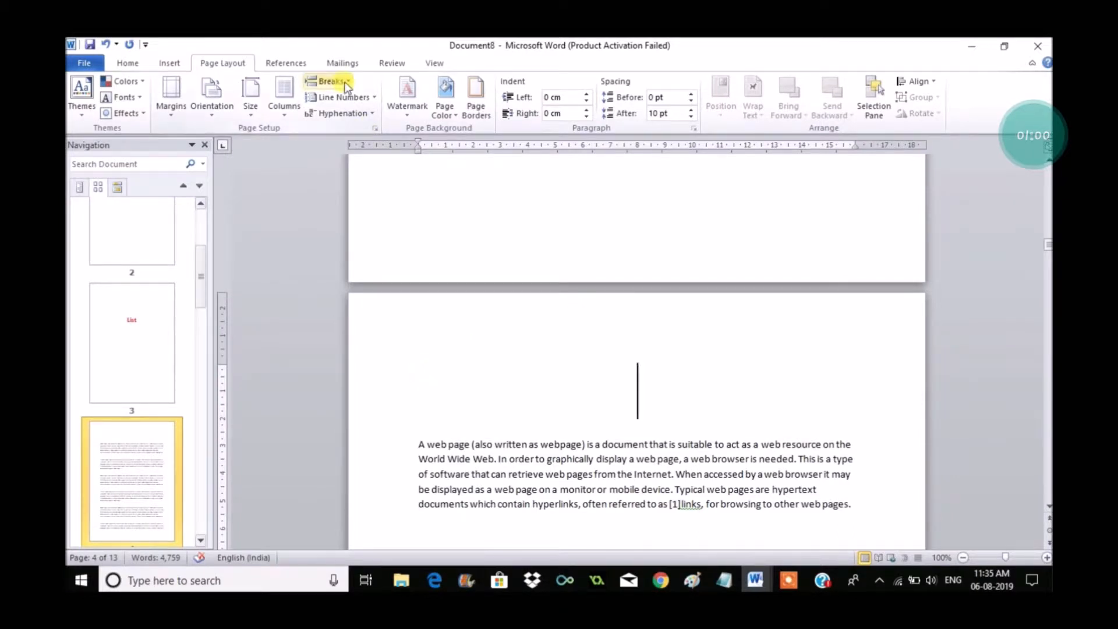
pyautogui.click(329, 81)
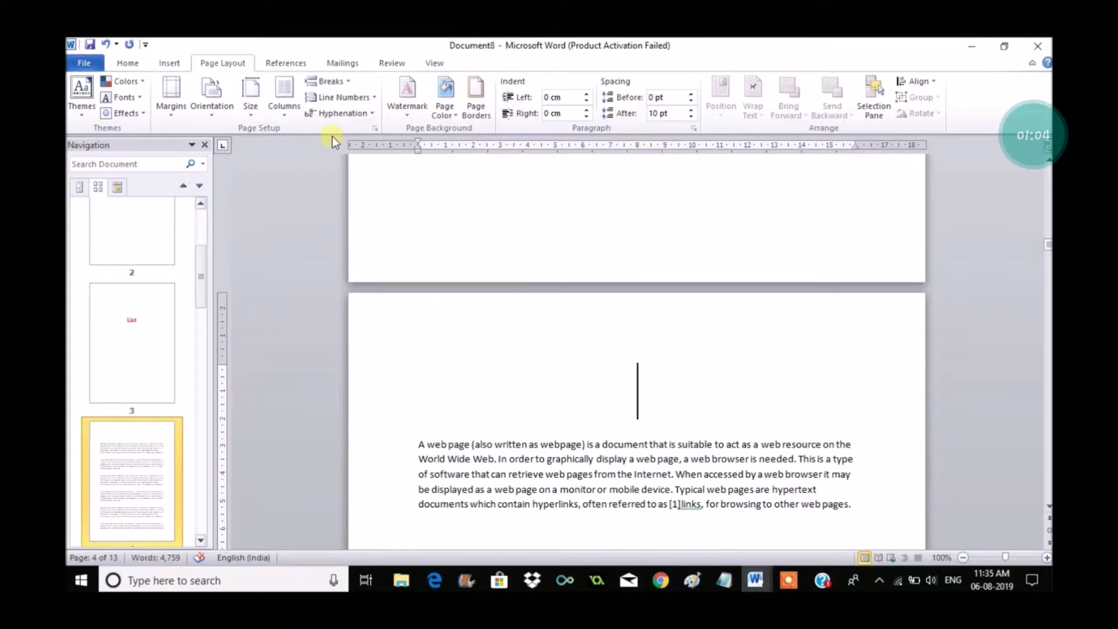
pyautogui.click(329, 81)
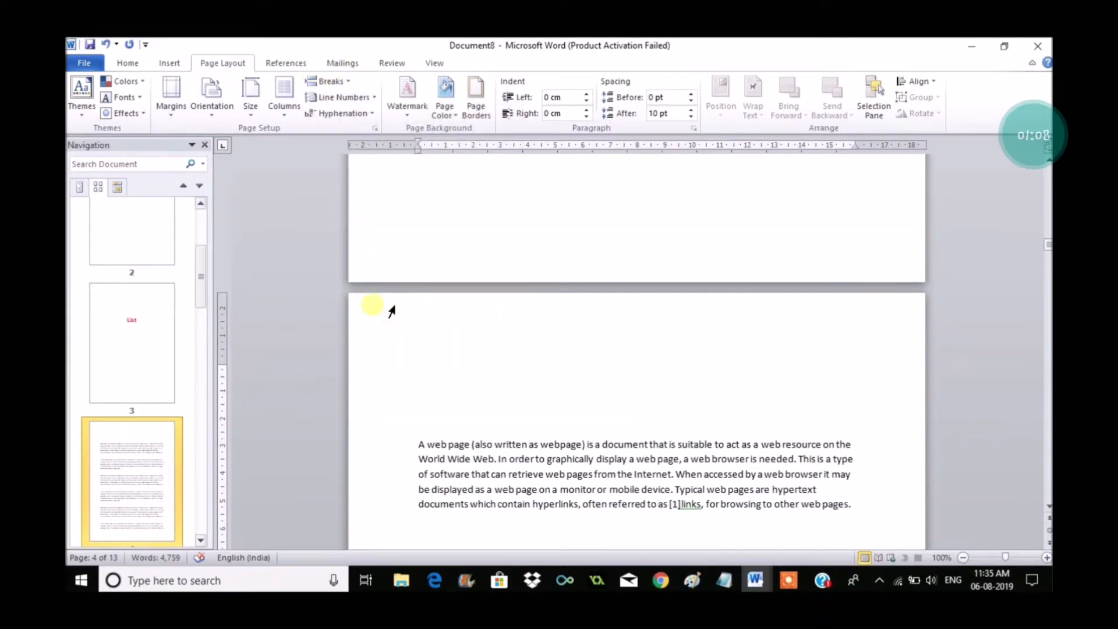
pyautogui.click(169, 63)
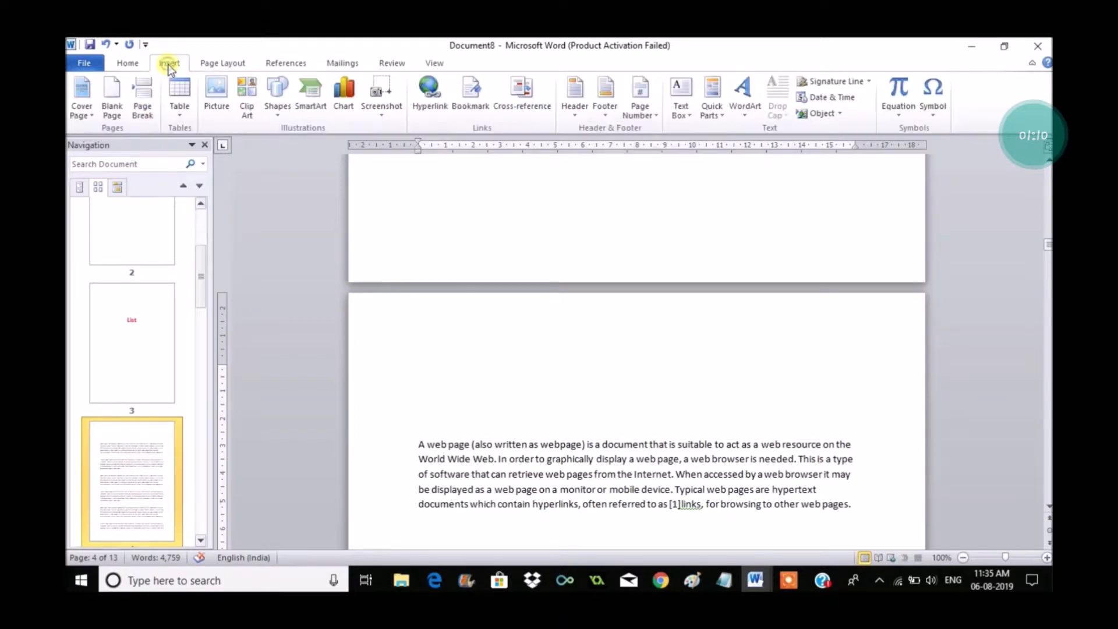
# - Insert a Plain Number 2 page number centred at the top of the page, showing 1
pyautogui.click(639, 97)
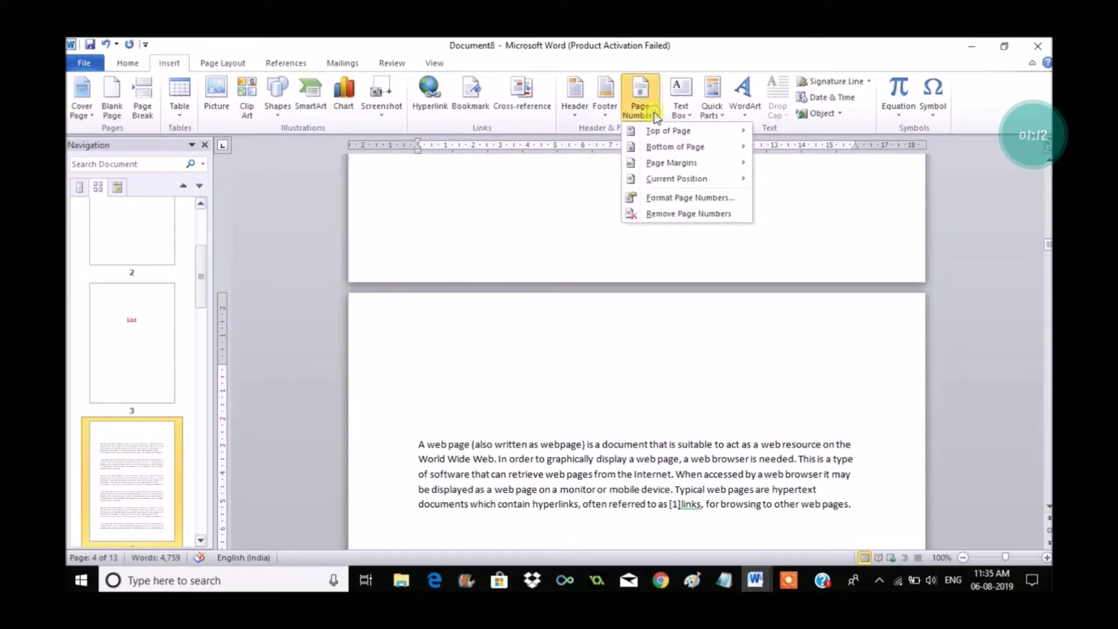
pyautogui.moveTo(668, 131)
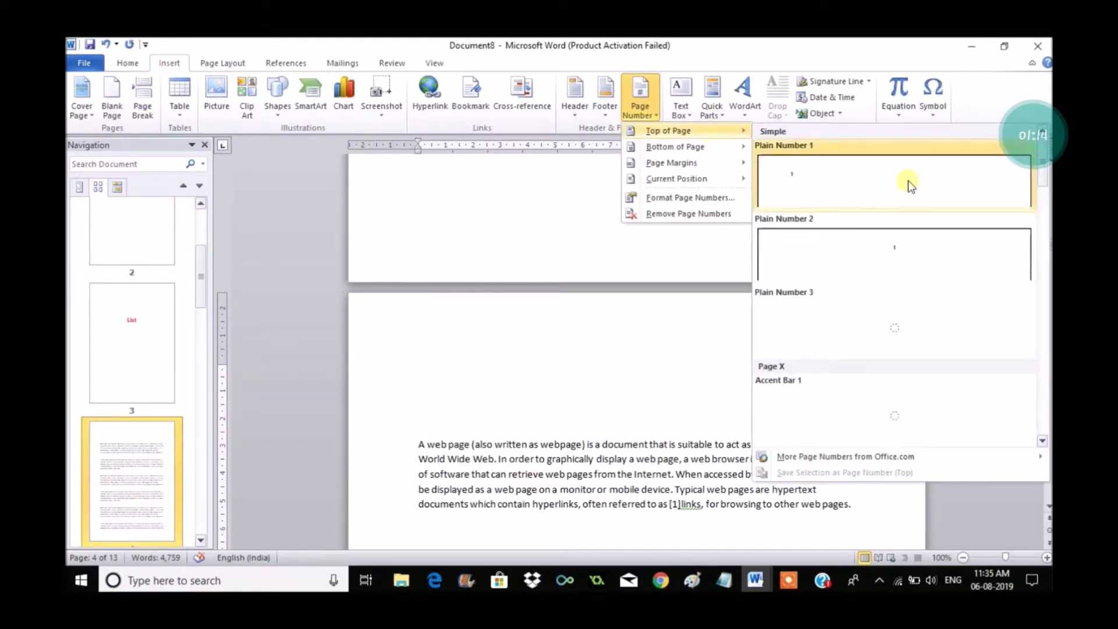
pyautogui.moveTo(898, 253)
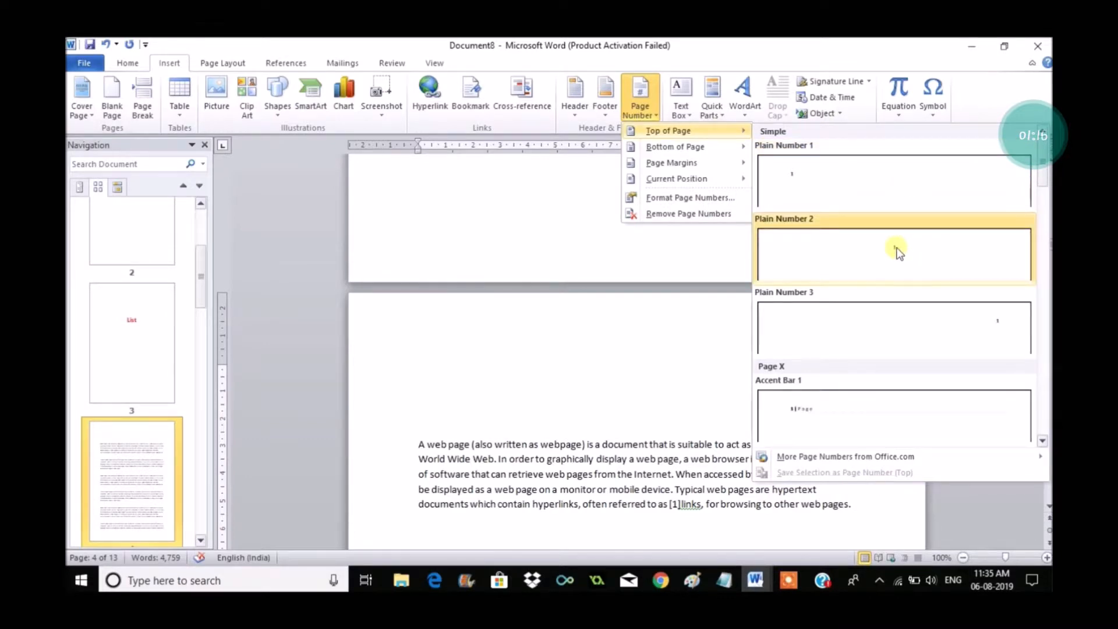
pyautogui.click(893, 255)
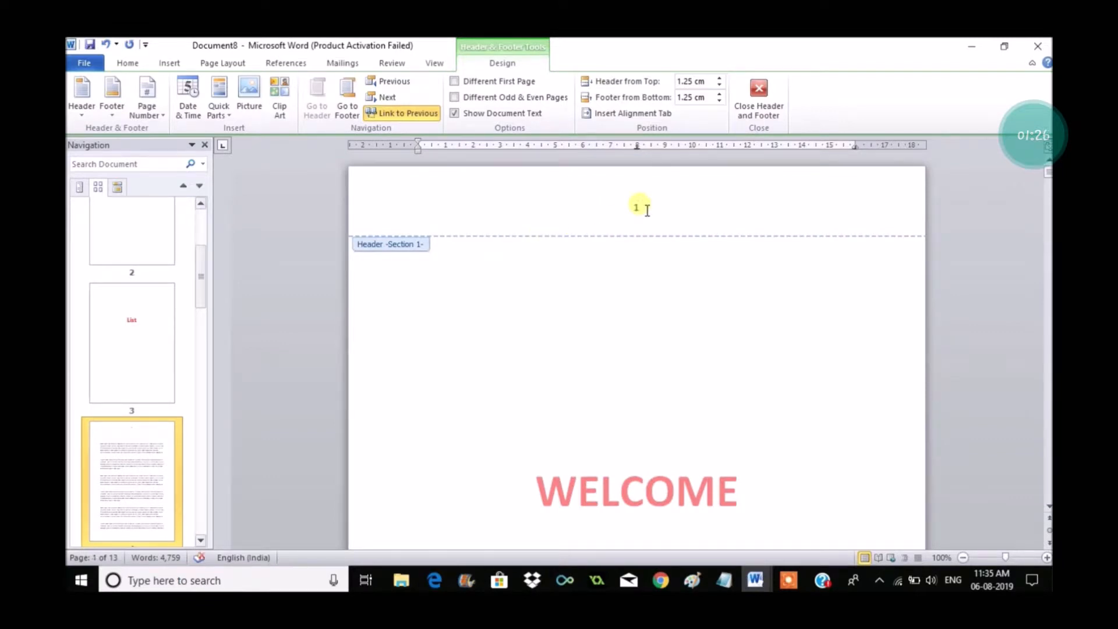
# - Turn off Link to Previous for page 4's Section 3 header
pyautogui.scroll(-3)
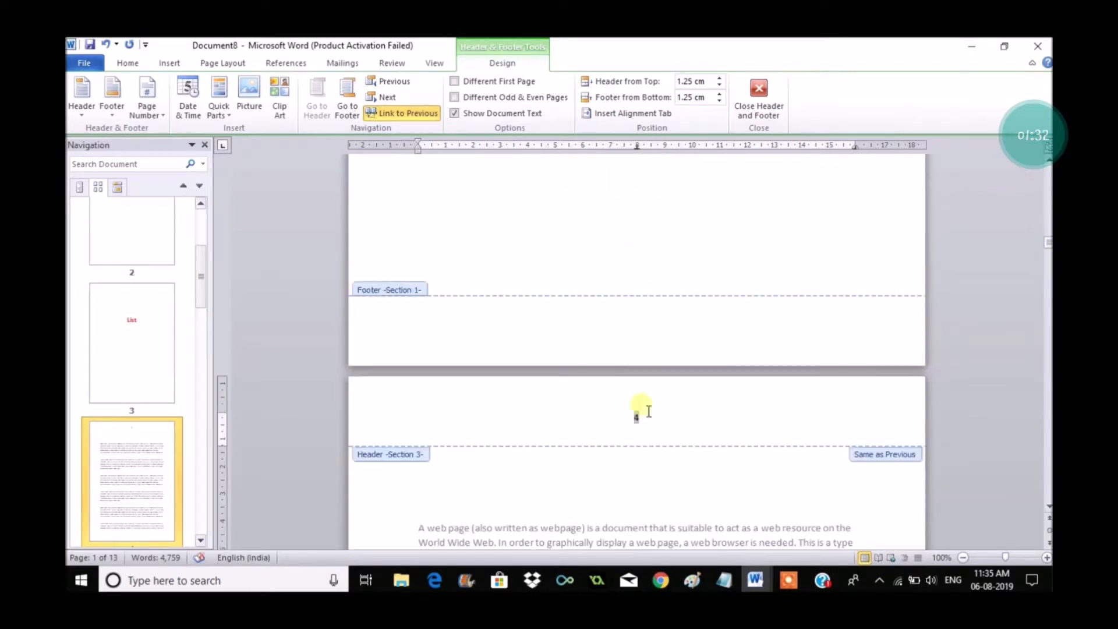
pyautogui.moveTo(408, 118)
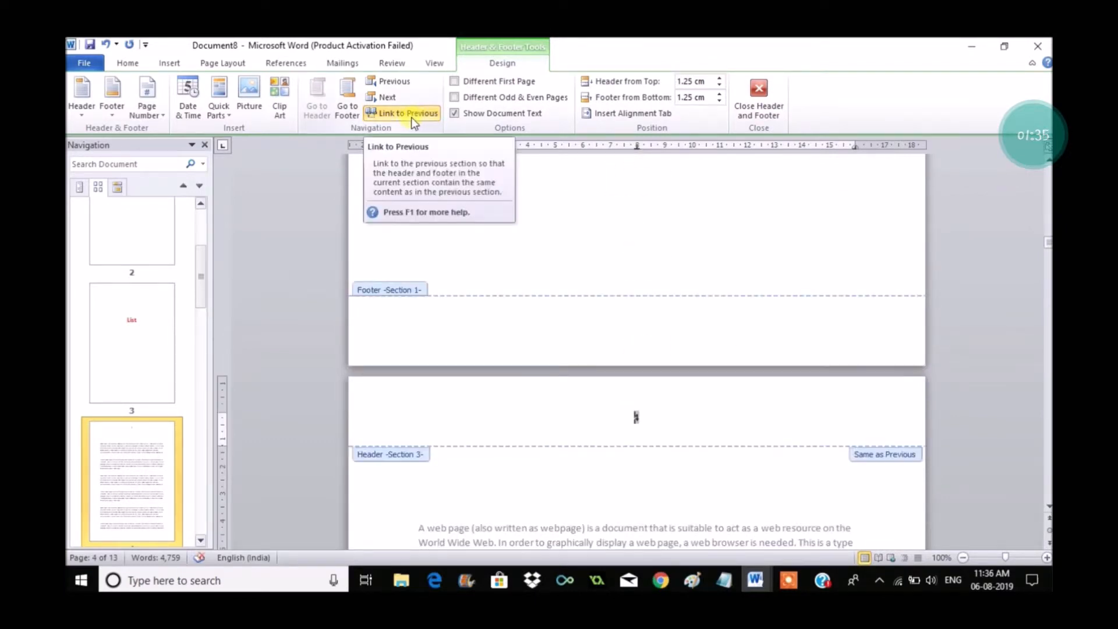
pyautogui.click(408, 113)
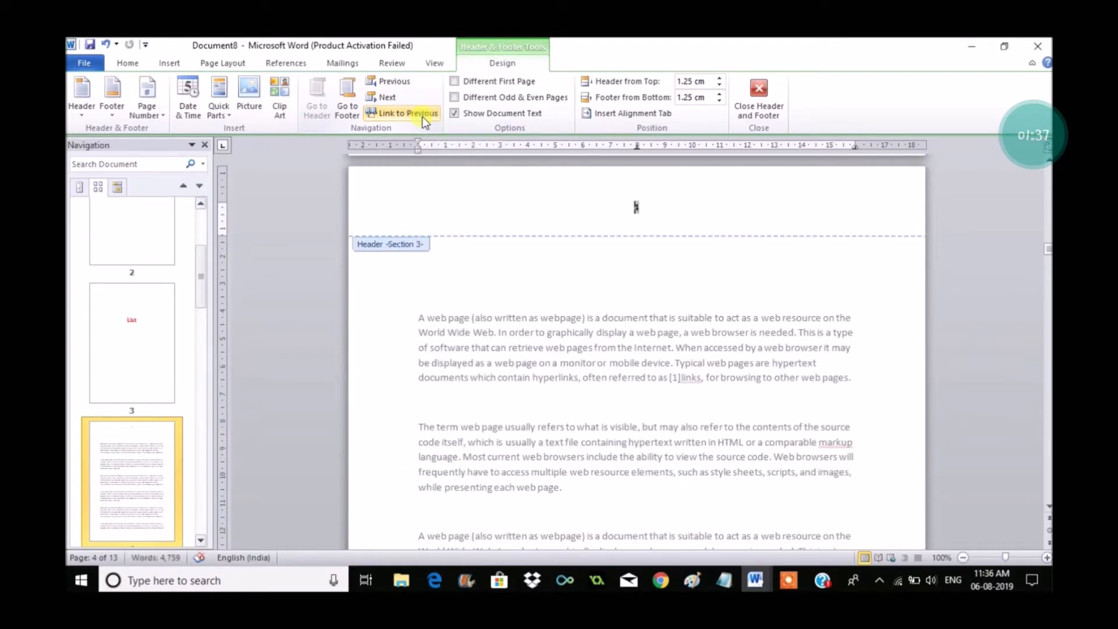
pyautogui.click(168, 63)
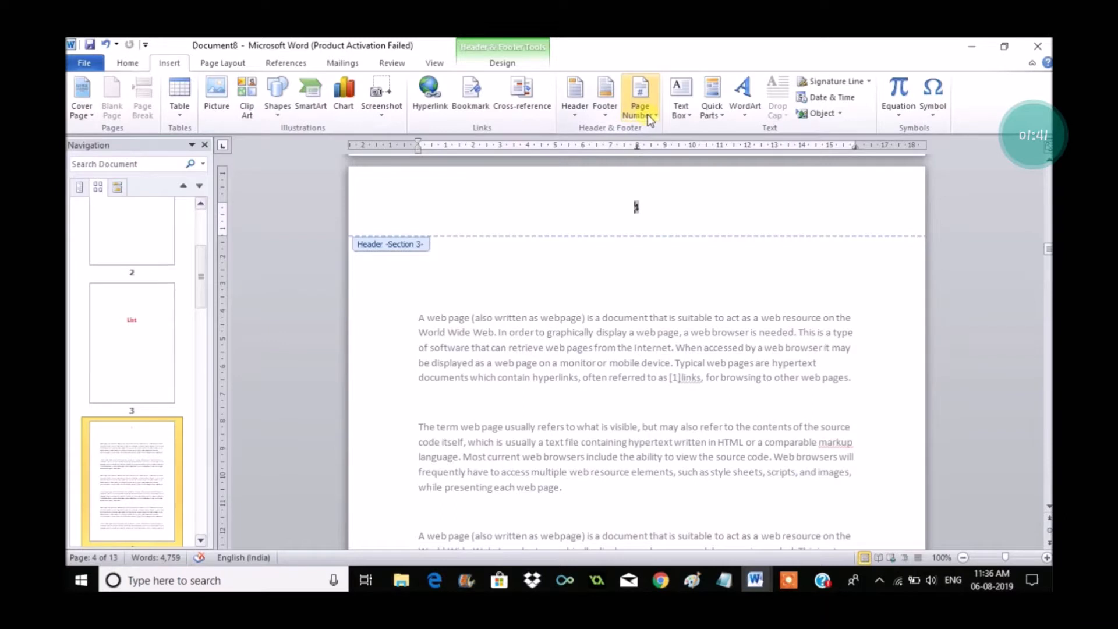
# - In Format Page Numbers, set page 4's section to start numbering at 1
pyautogui.click(639, 97)
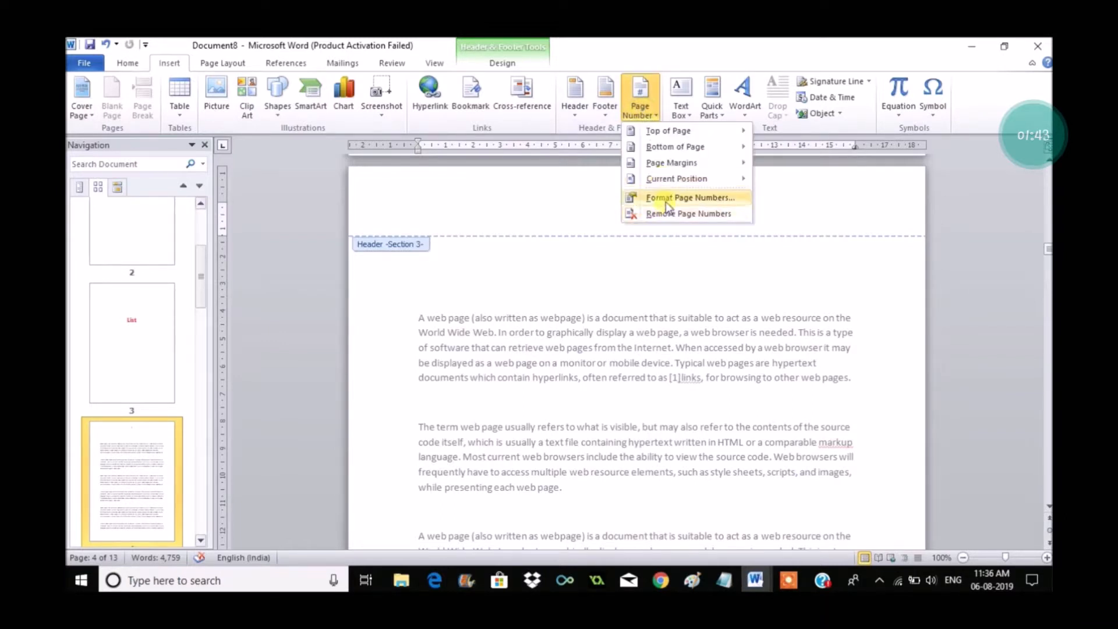
pyautogui.click(689, 198)
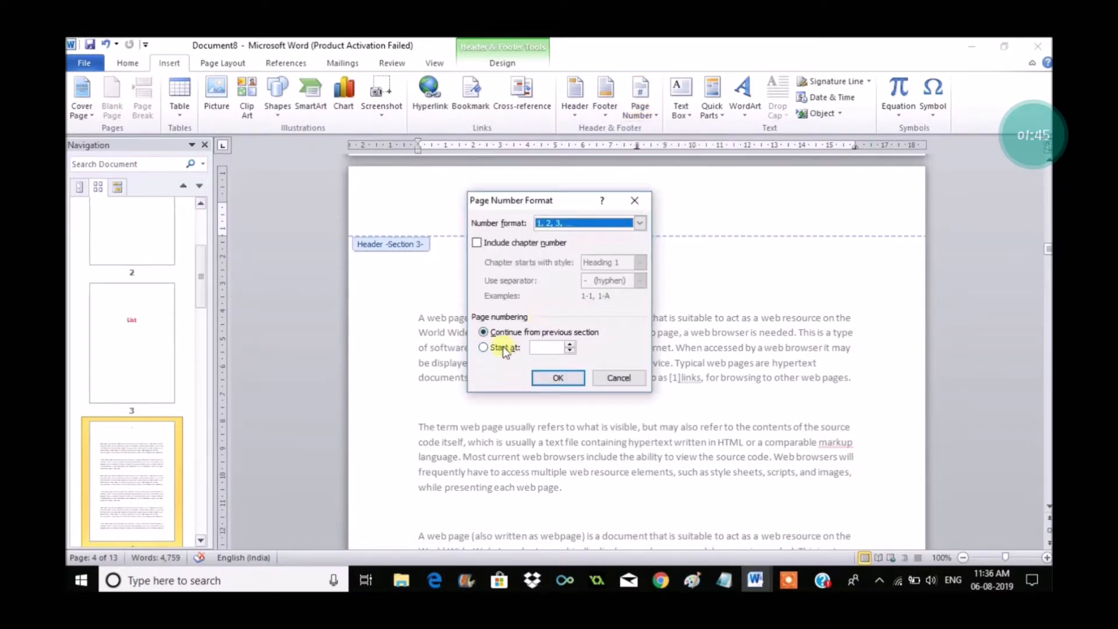
pyautogui.click(483, 347)
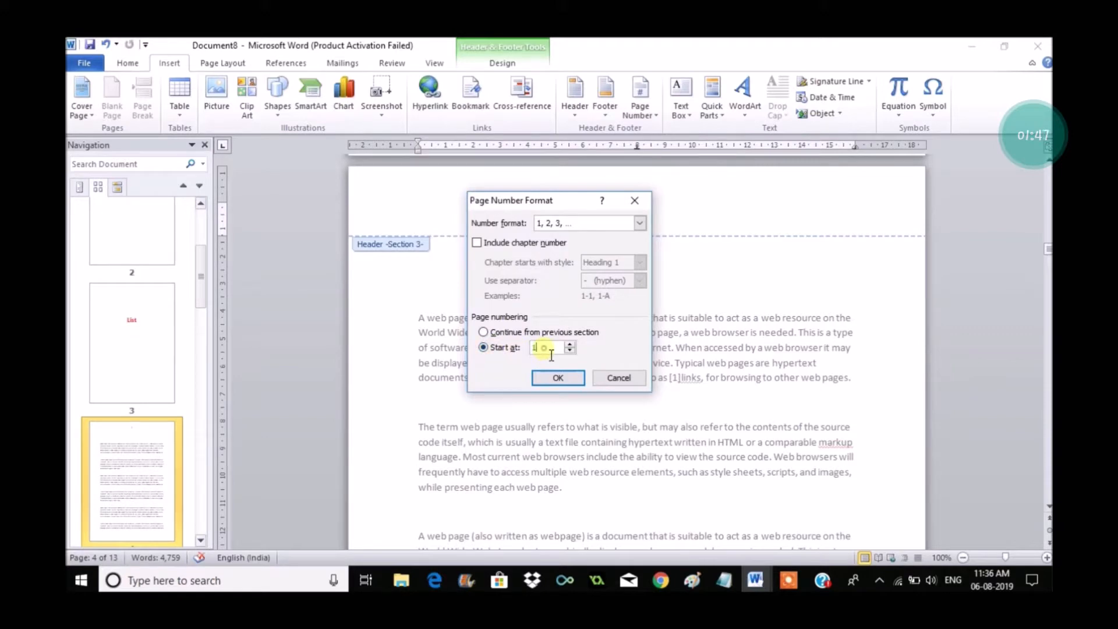
pyautogui.click(558, 377)
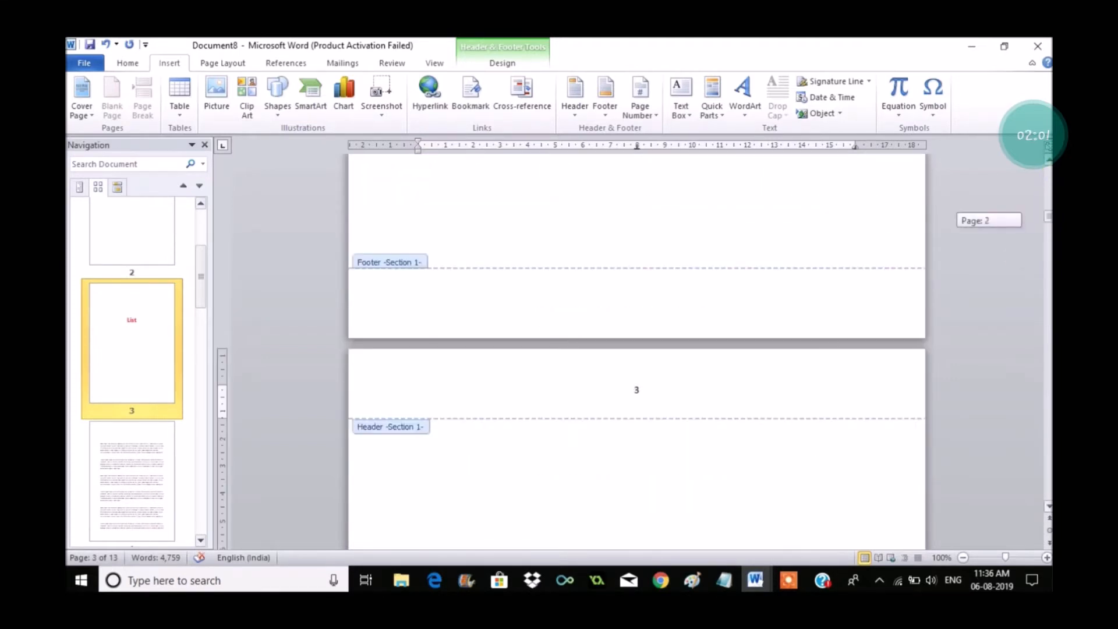
pyautogui.scroll(-3)
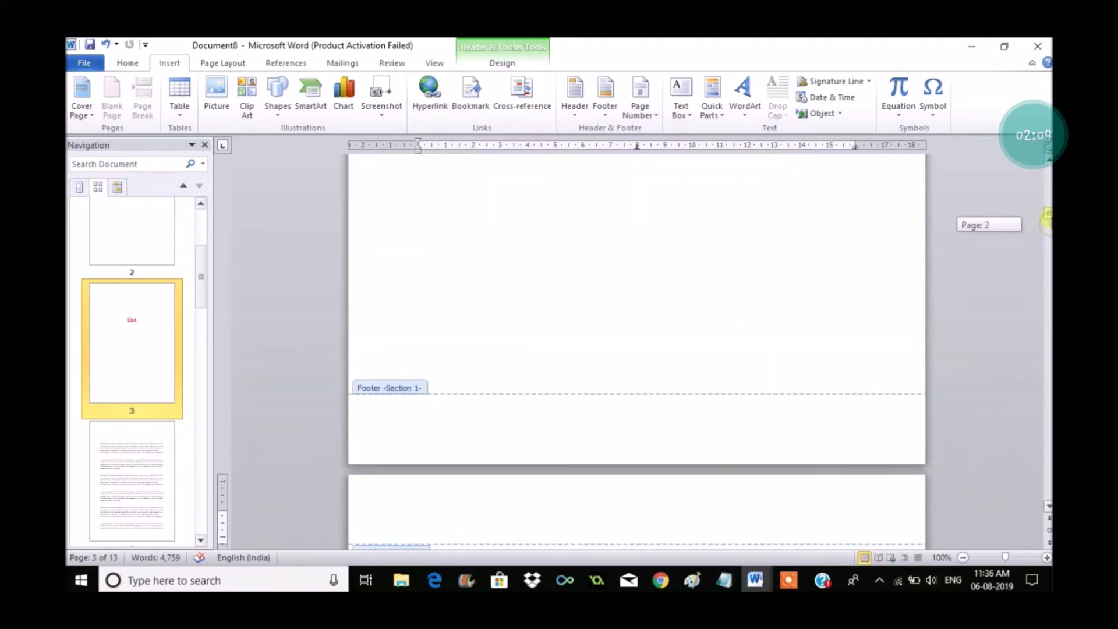
pyautogui.scroll(-3)
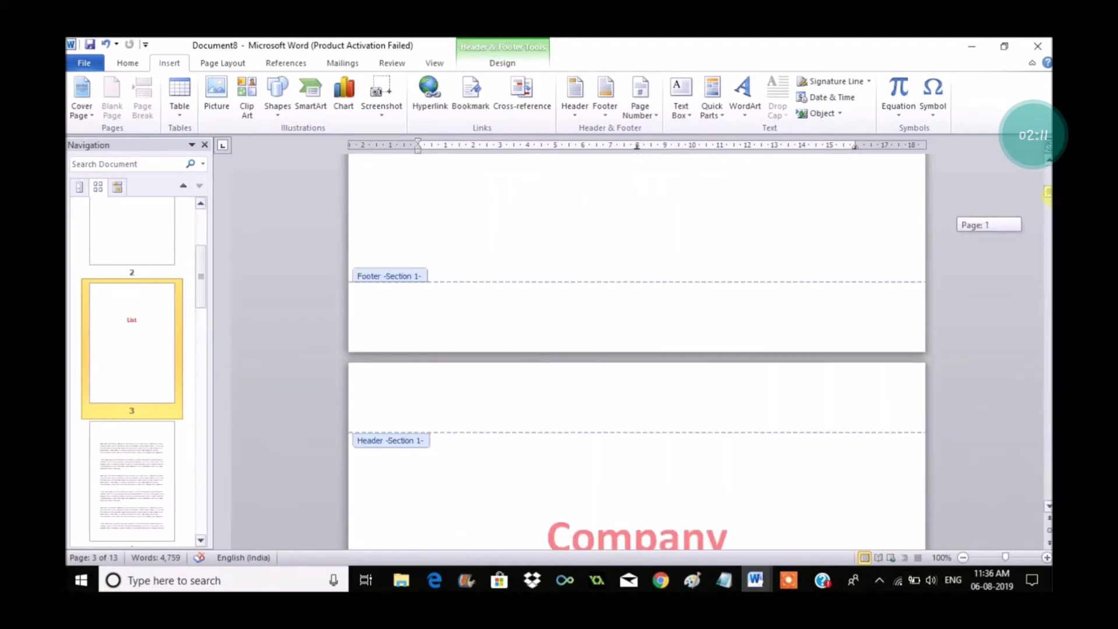
pyautogui.scroll(-3)
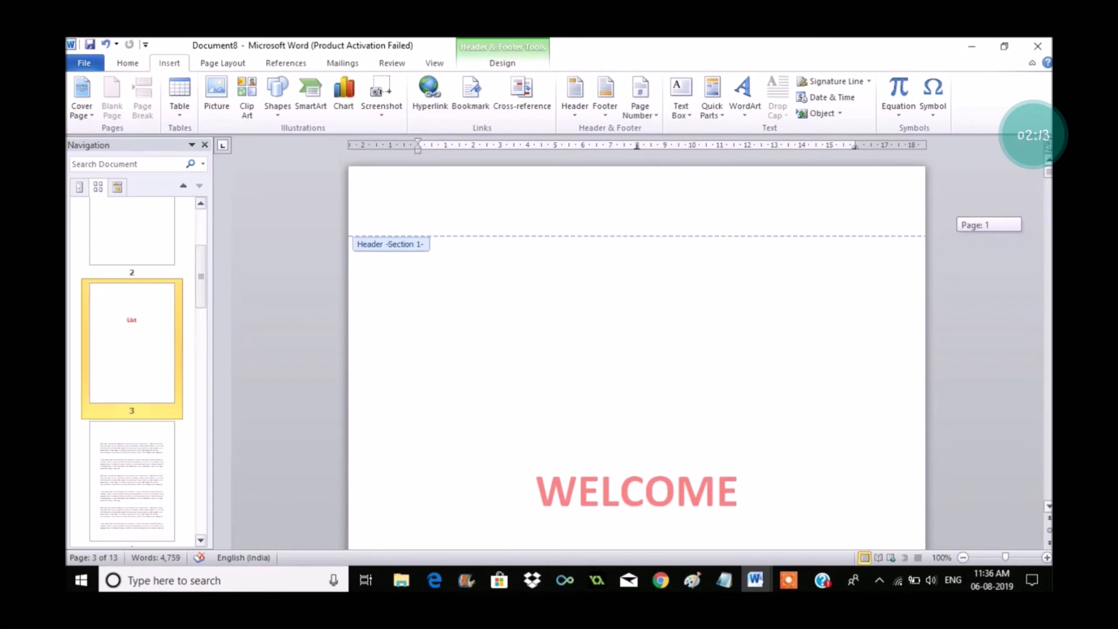
pyautogui.scroll(-3)
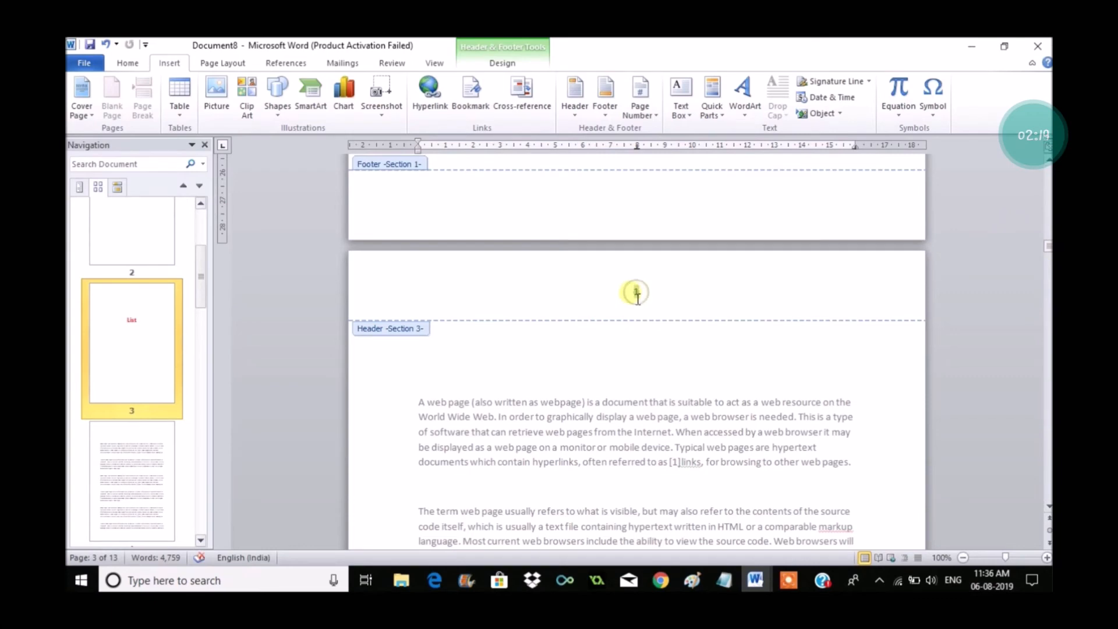
pyautogui.scroll(-3)
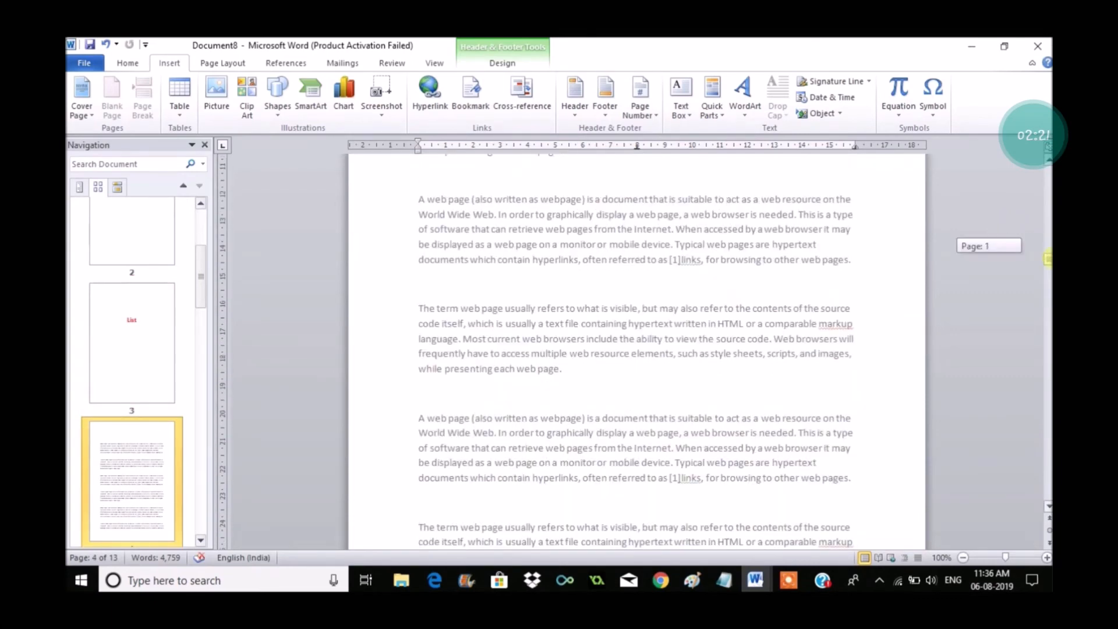
pyautogui.scroll(-3)
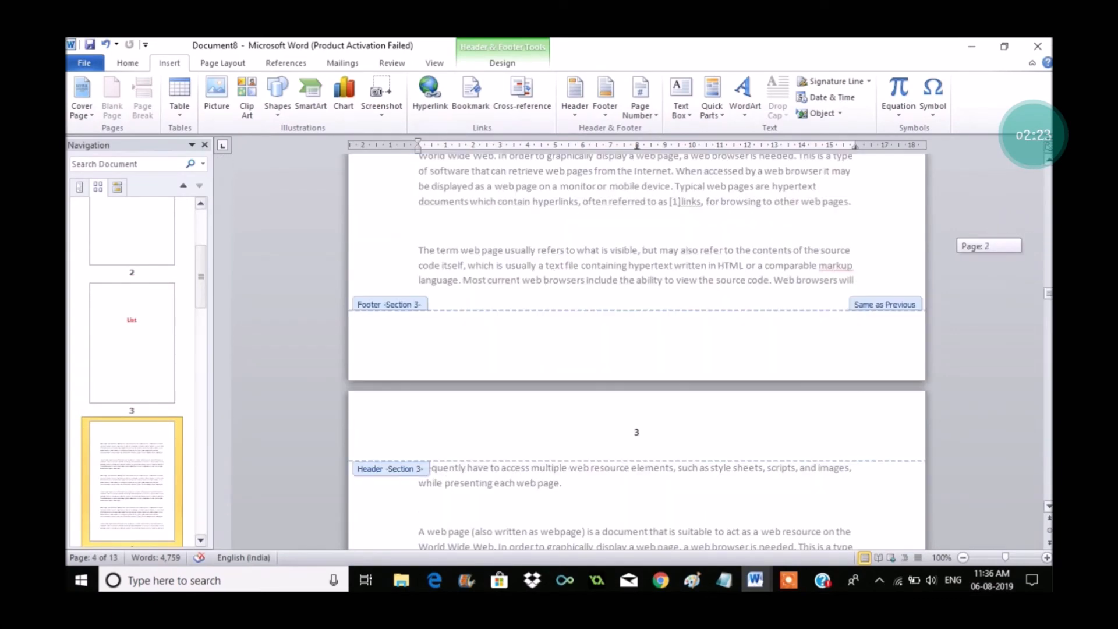